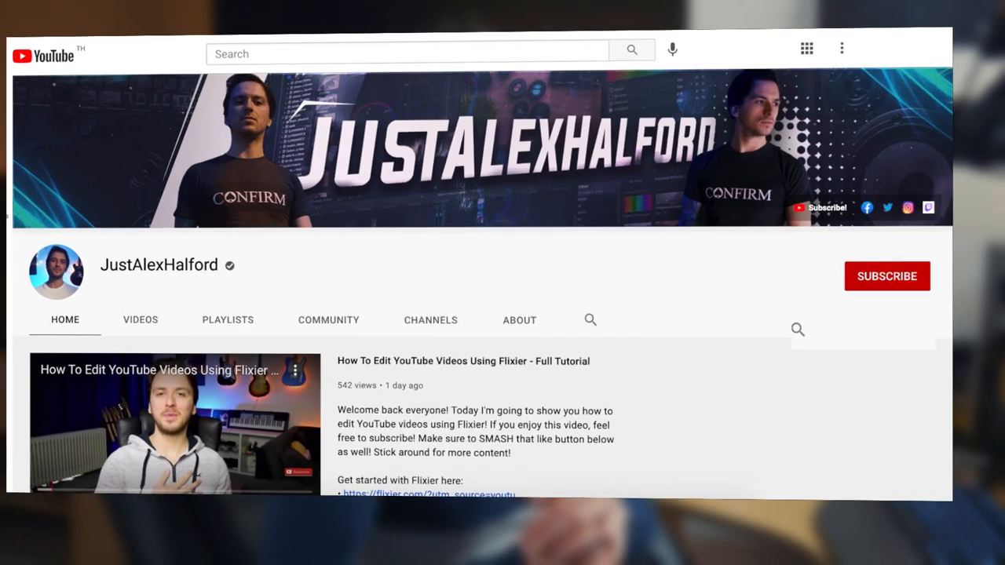
- Browse down through the Media Generators list to reach Titles & Text
left_click(886, 276)
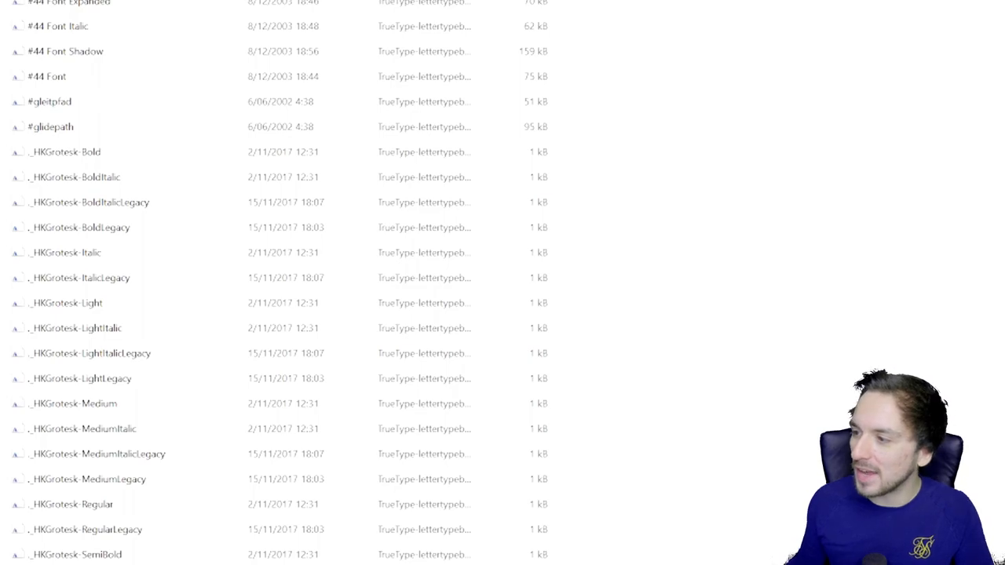
scroll("down", 3)
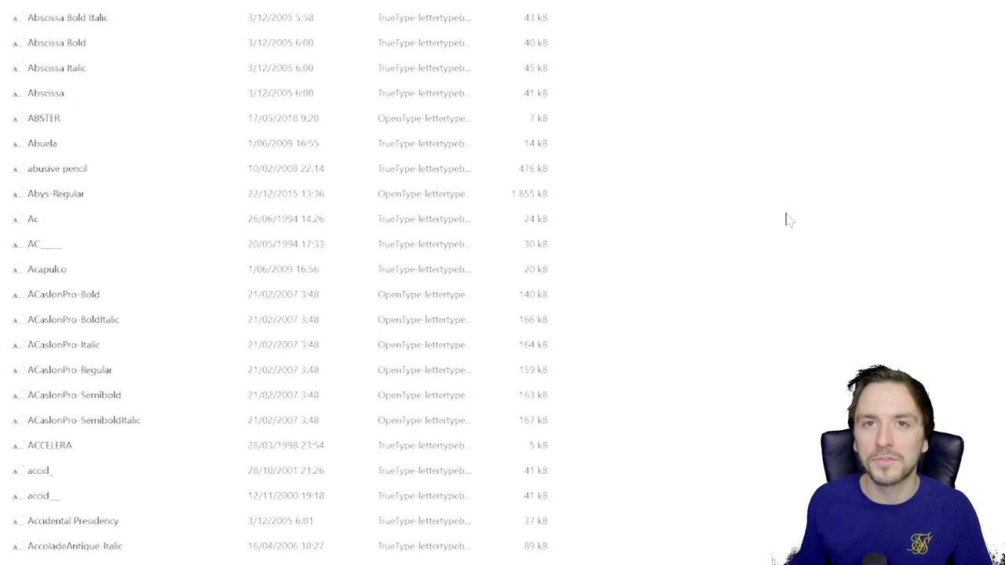
scroll("down", 3)
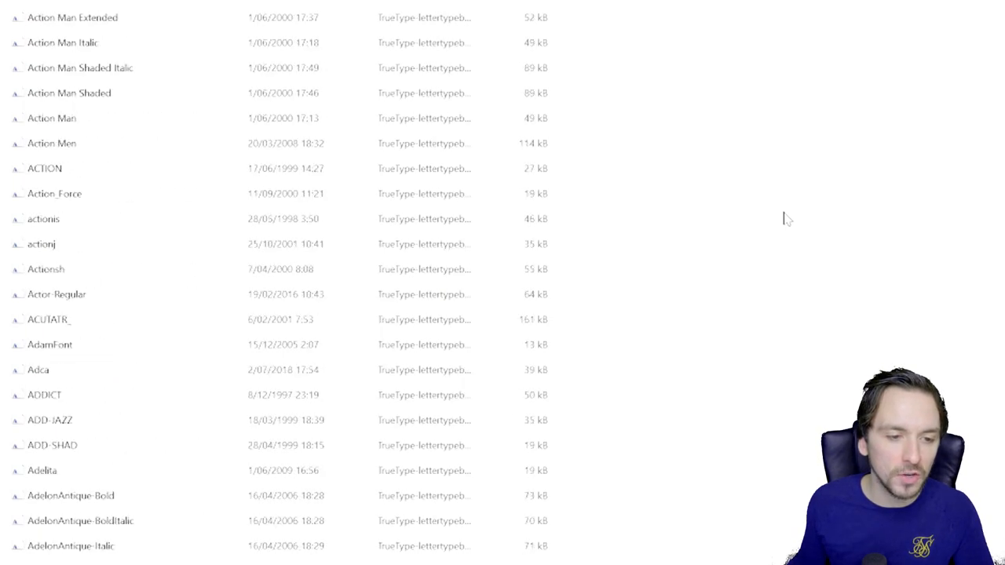
scroll("down", 3)
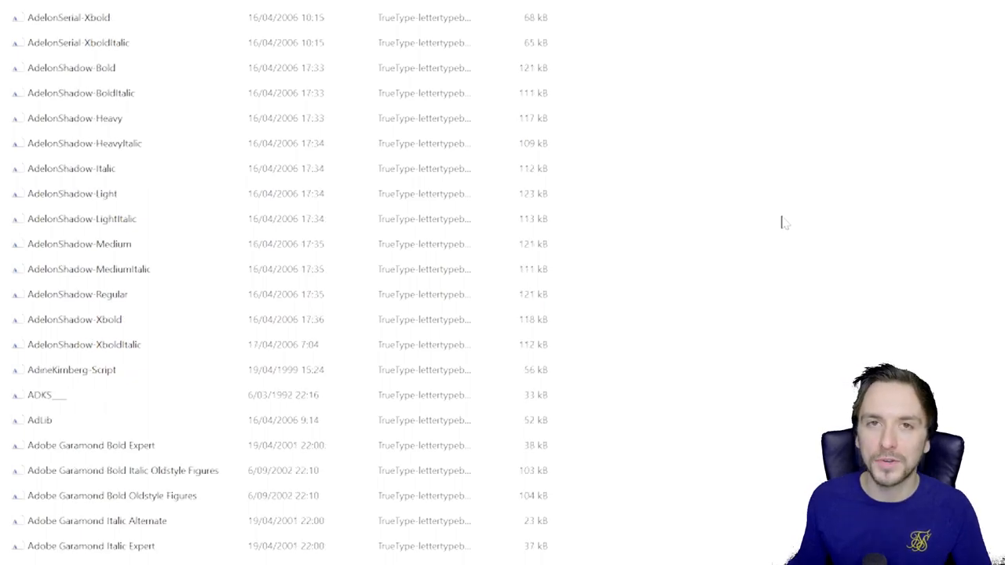
scroll("down", 3)
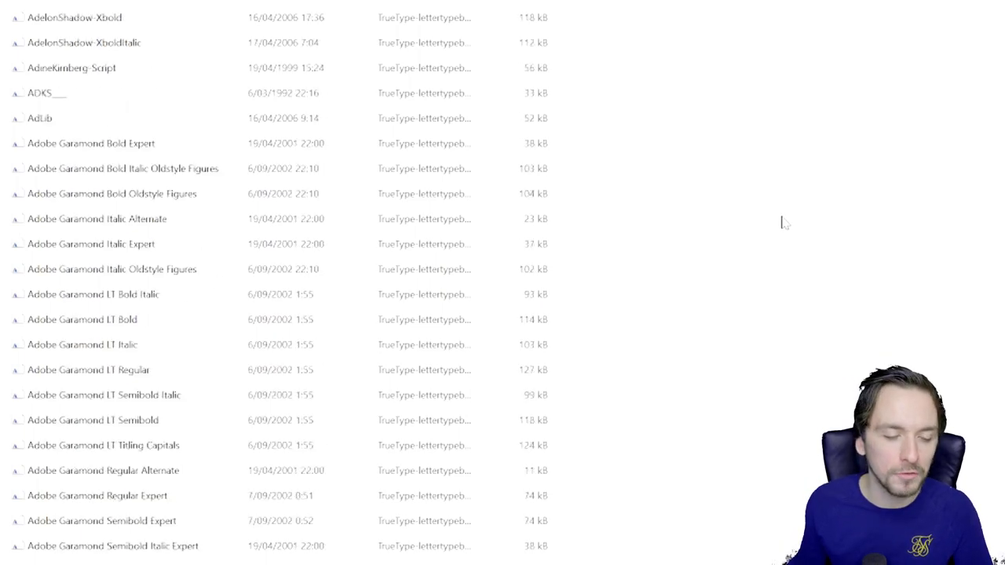
scroll("down", 3)
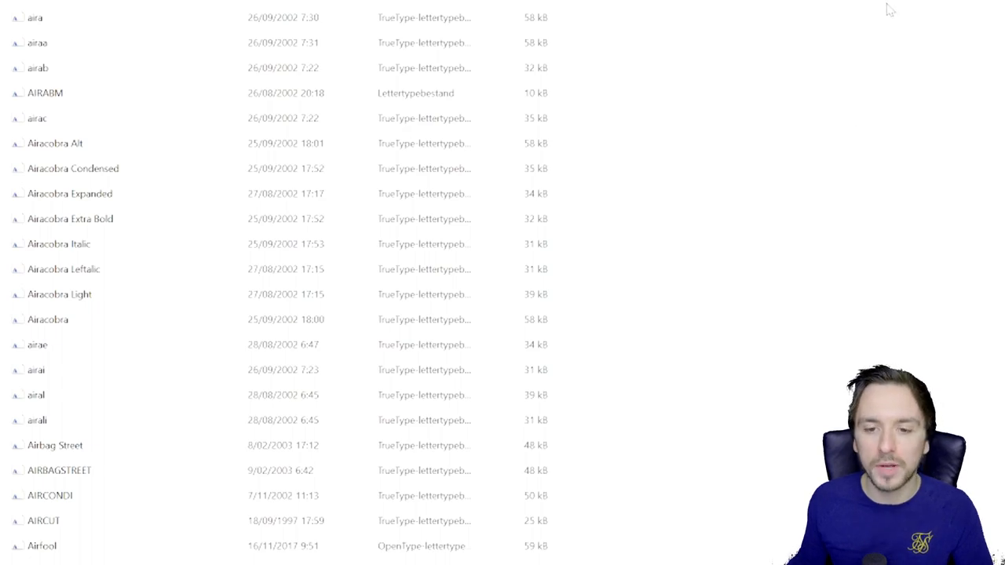
mouse_move(895, 129)
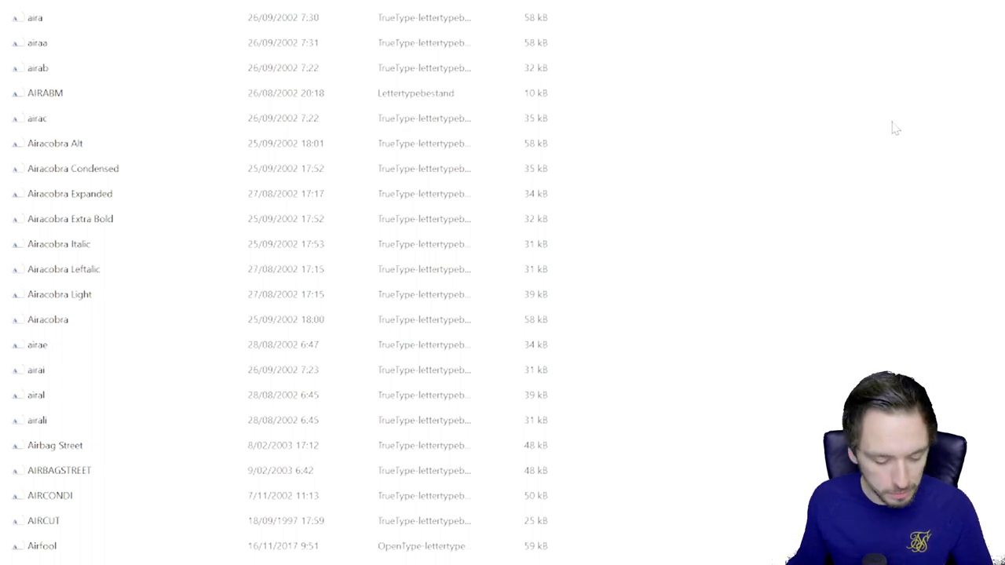
mouse_move(726, 88)
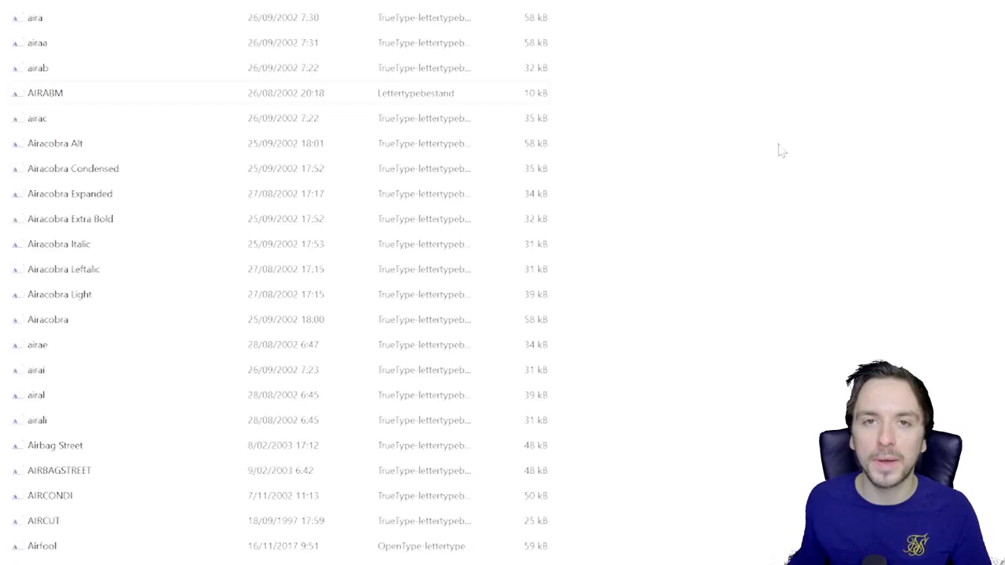
left_click(44, 93)
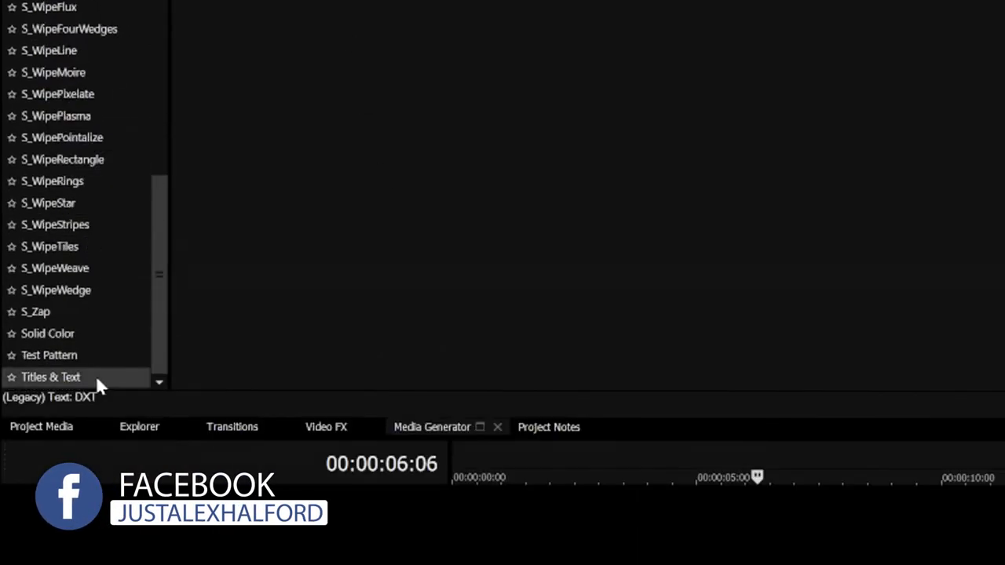
- Add the default Sample Text title to the timeline and begin entering 'JustAle'
left_click(50, 377)
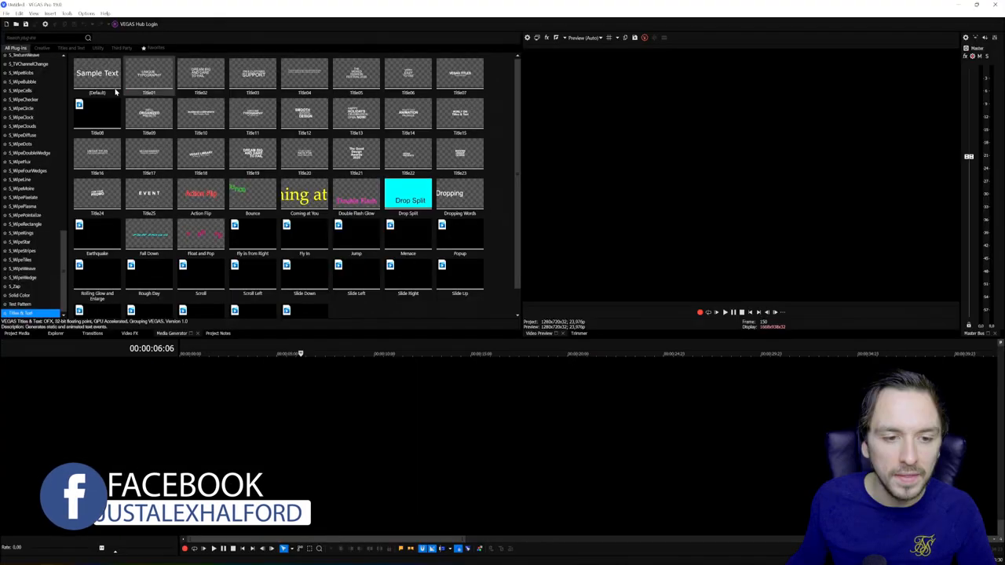
left_click(97, 74)
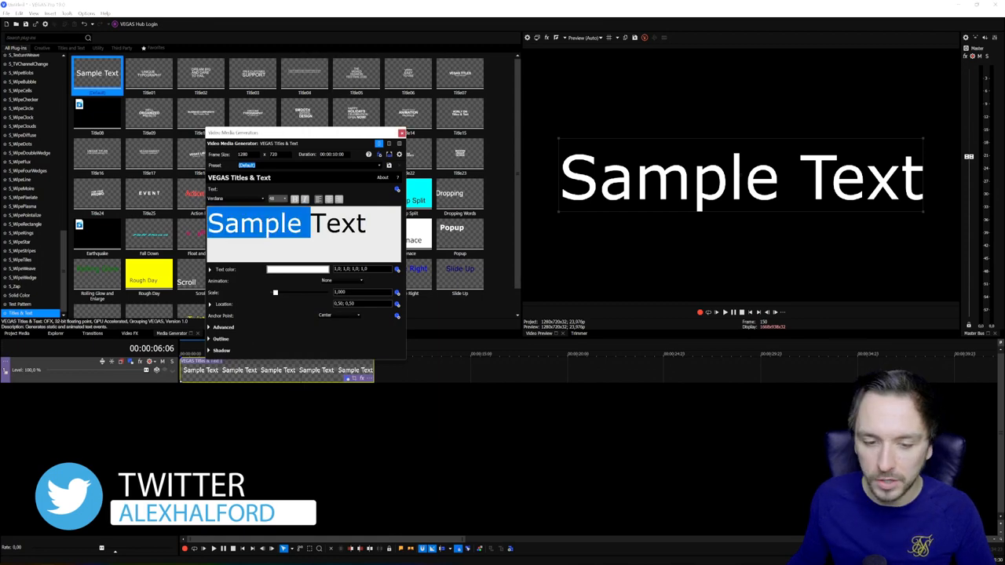
type("JustAlexHalford")
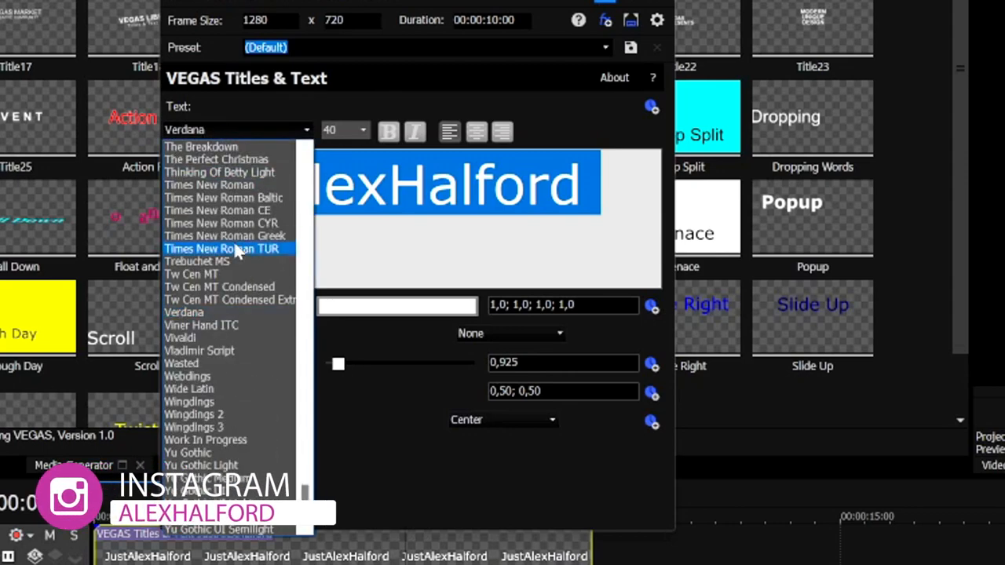
- Try the JustAlexHalford title in several fonts, ending on a serif typeface
left_click(223, 249)
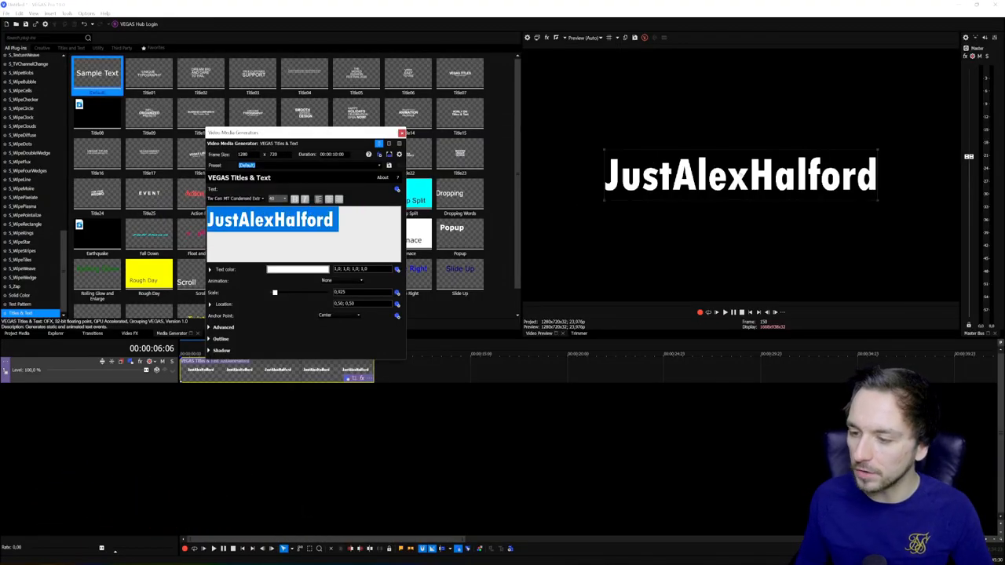
left_click(277, 198)
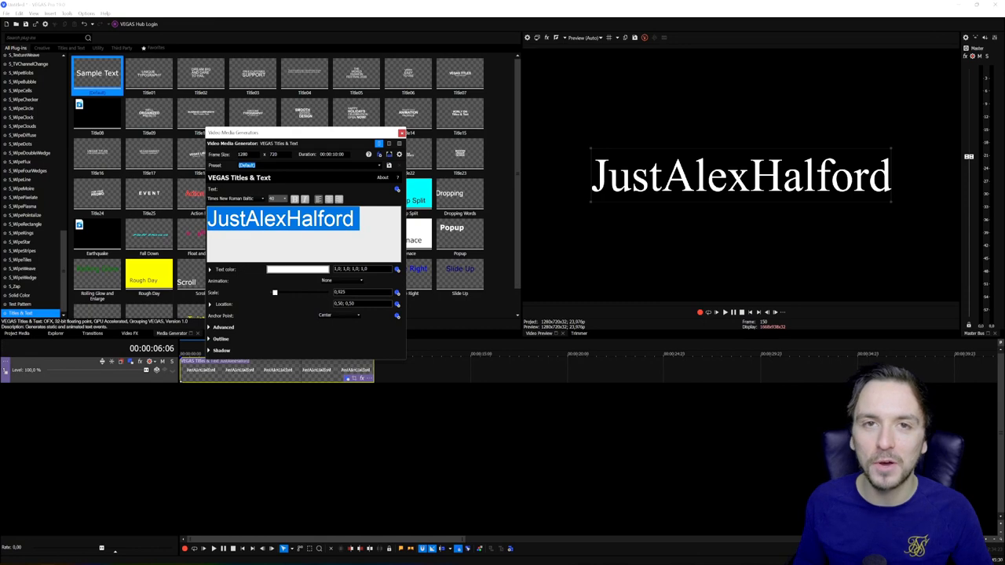
left_click(228, 198)
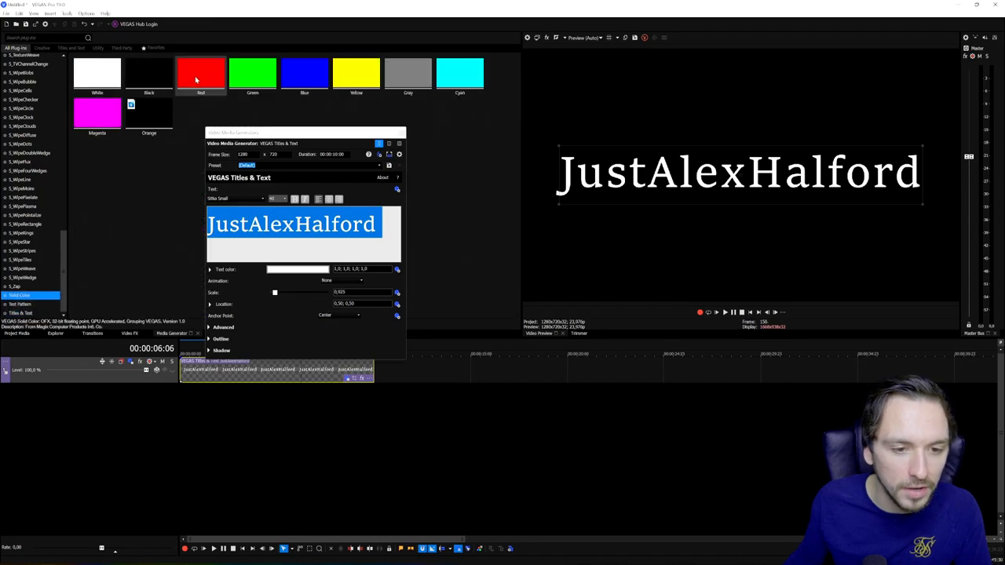
- Place a Red Solid Color background under the Rockwell title and widen its outline
left_click(201, 74)
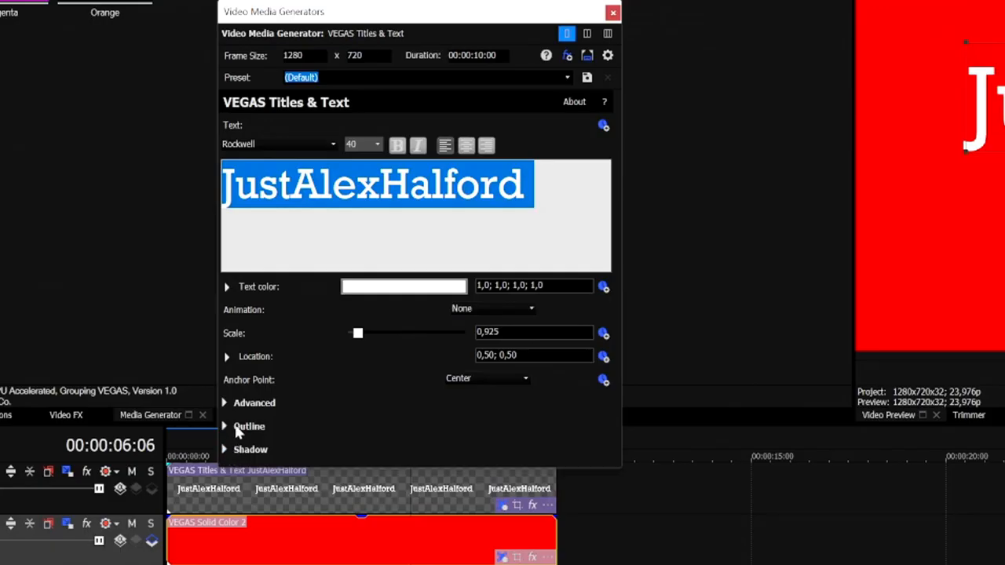
left_click(248, 427)
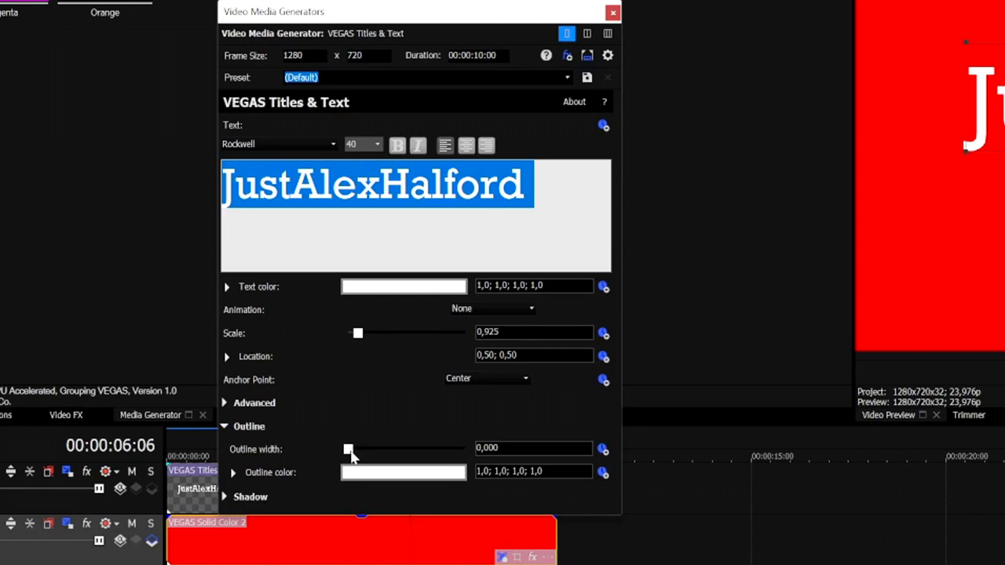
left_click_drag(348, 449, 412, 449)
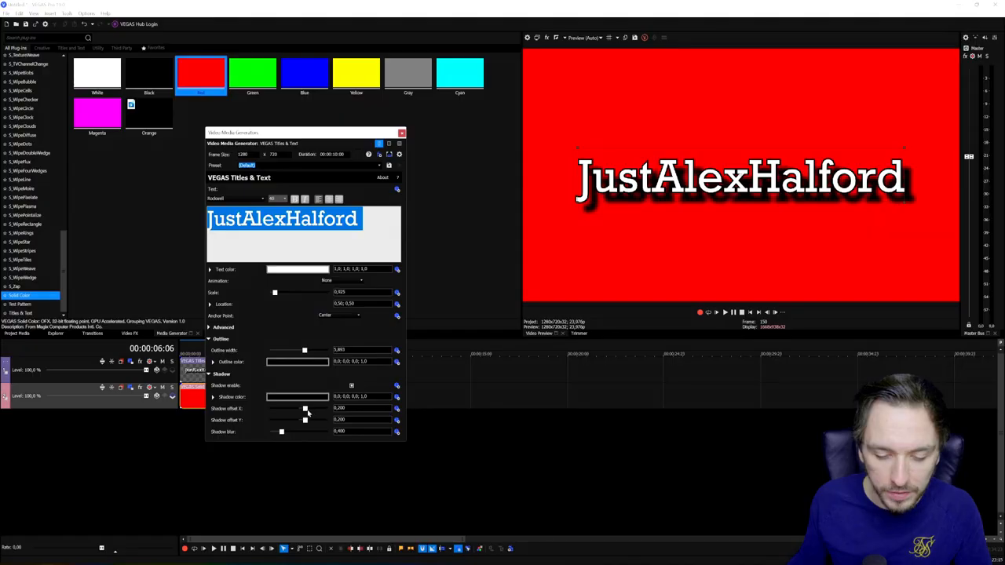
- Nudge the title's drop shadow offset back and forth to its final position
left_click_drag(304, 409, 292, 408)
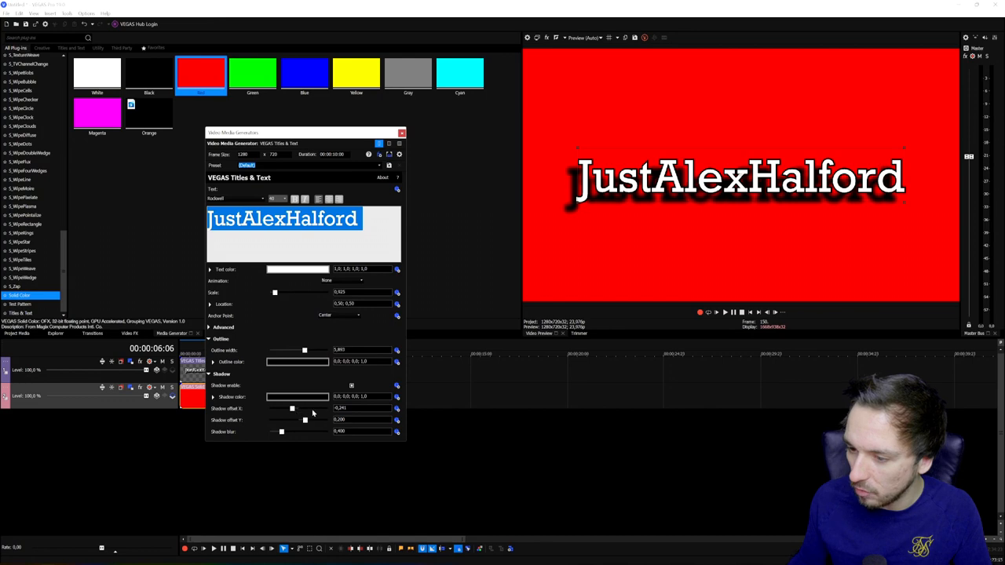
left_click_drag(292, 408, 305, 408)
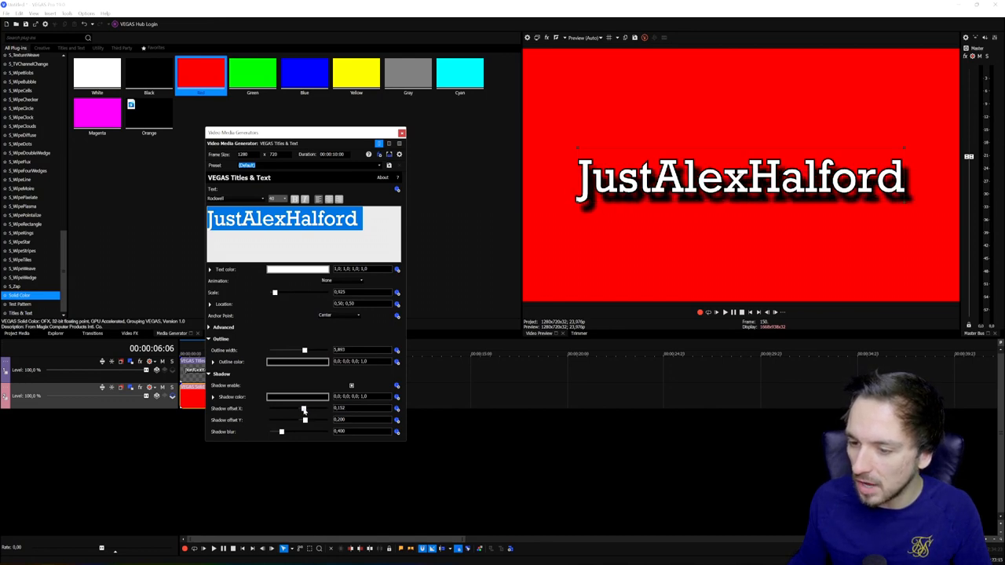
left_click_drag(304, 408, 328, 408)
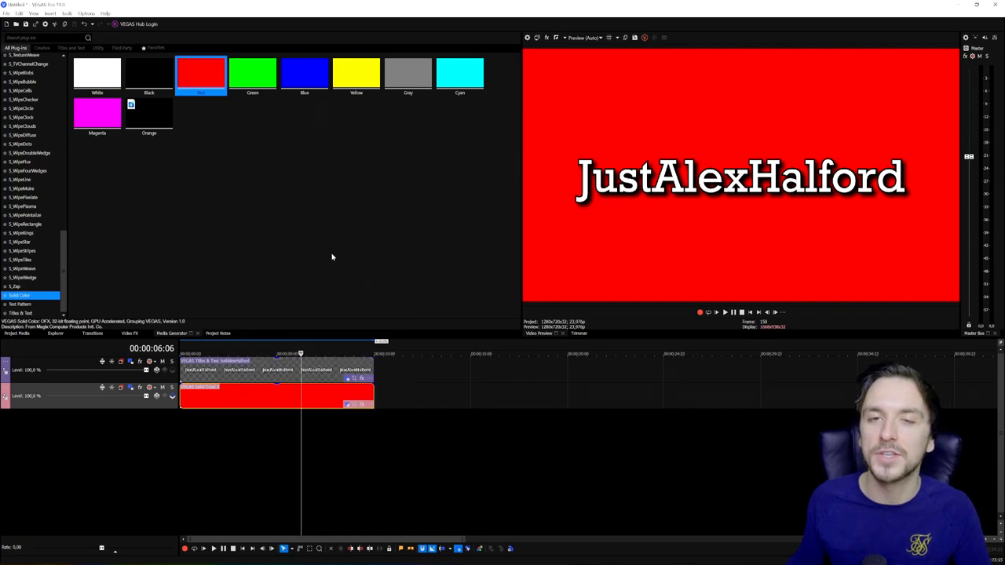
mouse_move(334, 255)
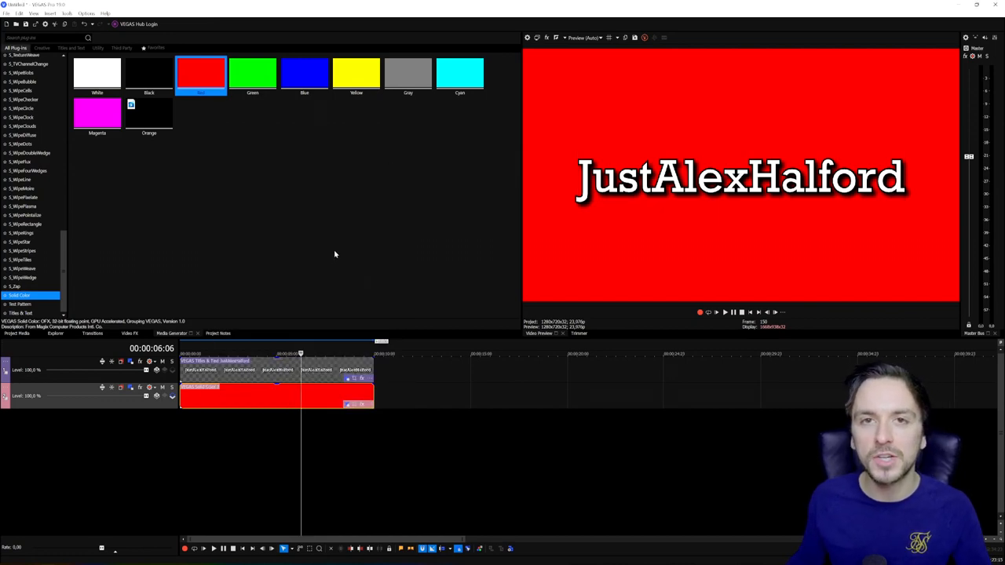
mouse_move(338, 251)
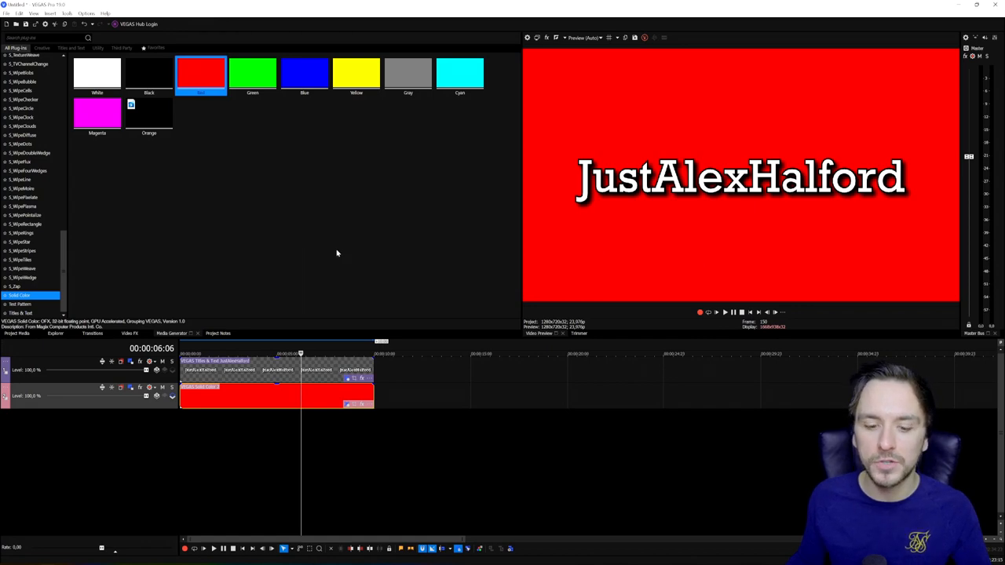
mouse_move(327, 280)
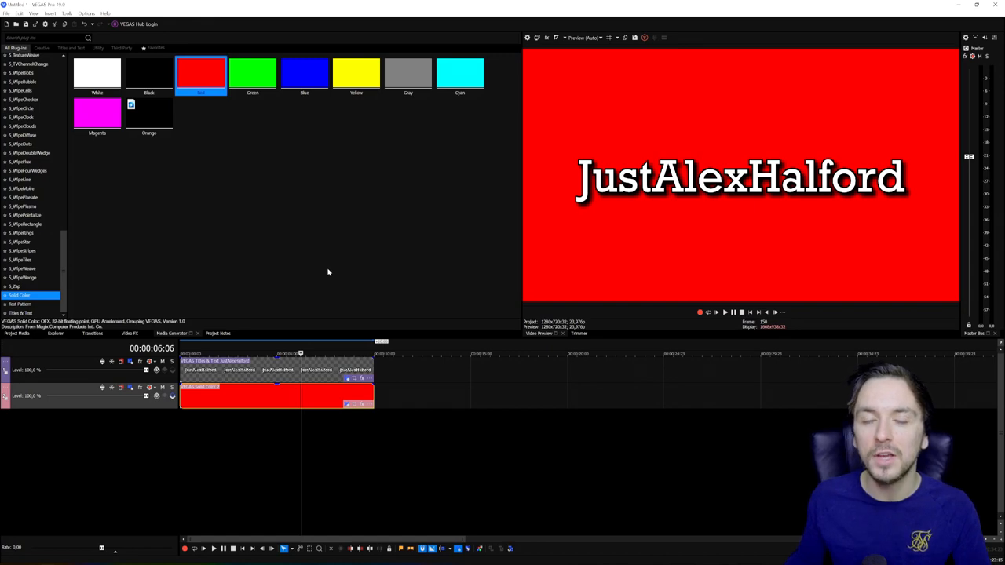
mouse_move(488, 306)
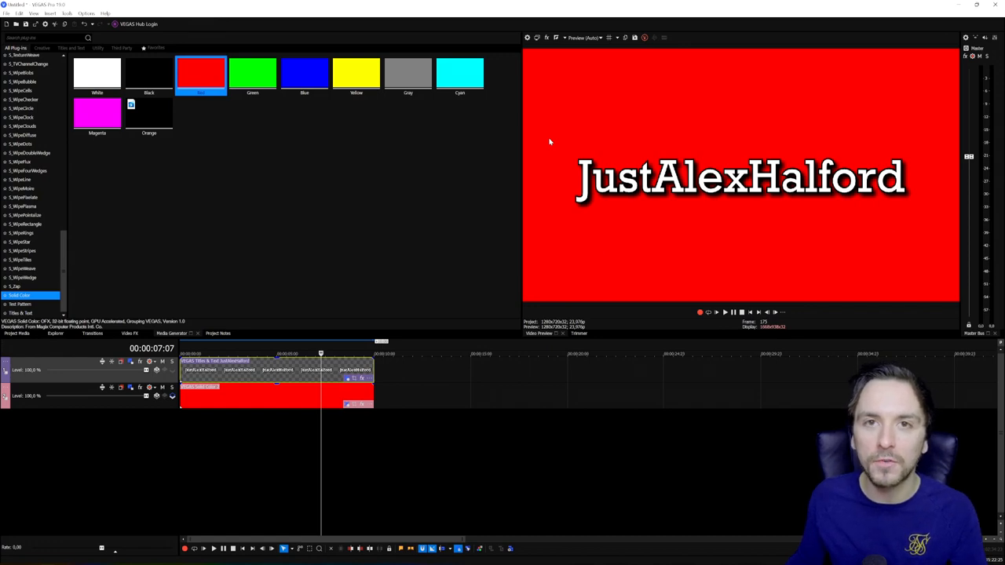
mouse_move(393, 314)
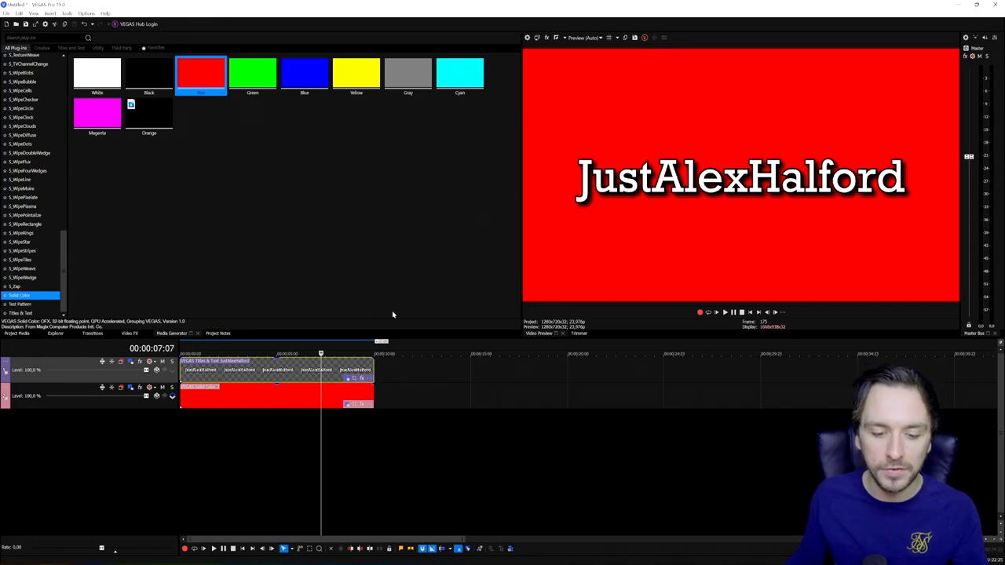
left_click(289, 354)
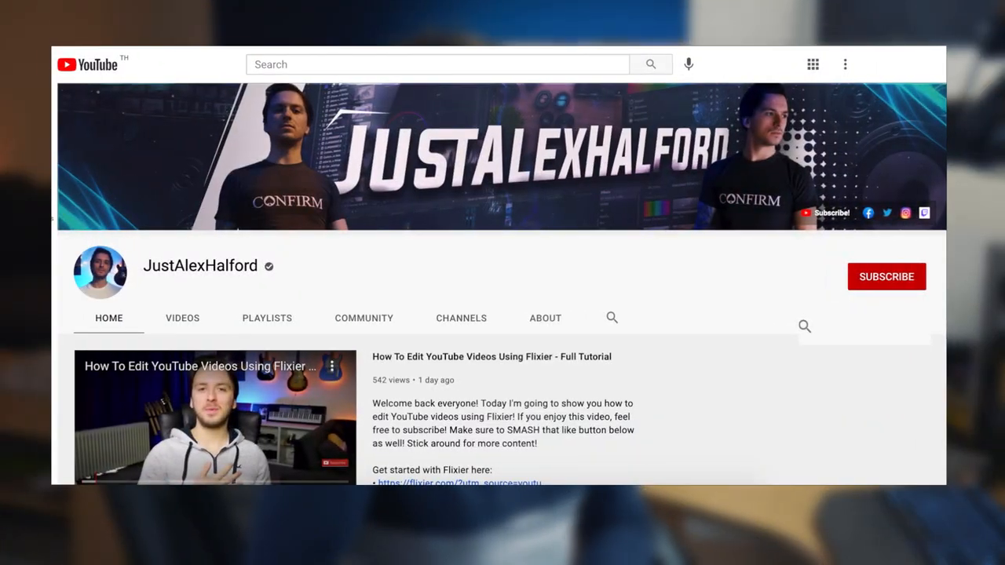
- Turn on notifications for the JustAlexHalford channel
left_click(886, 276)
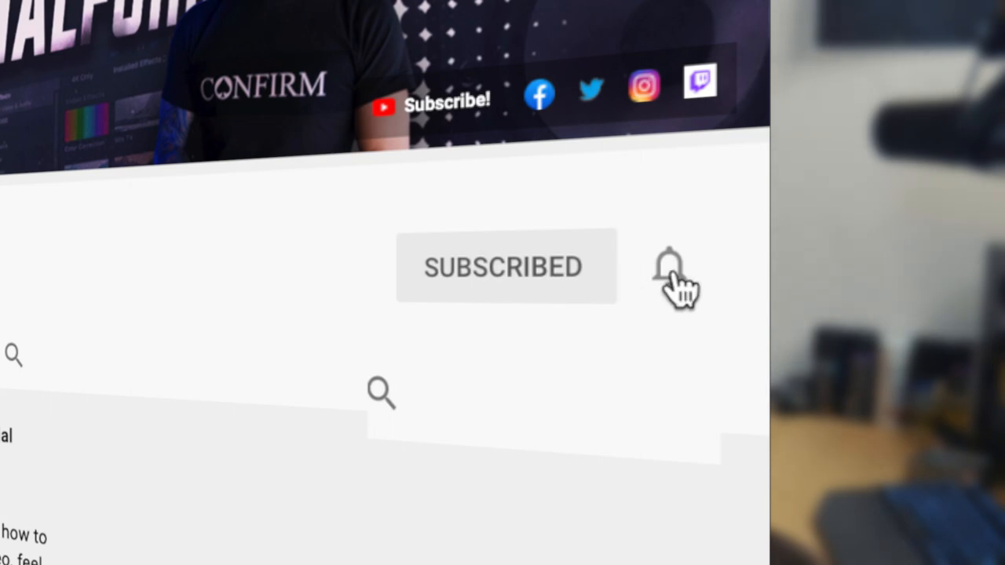